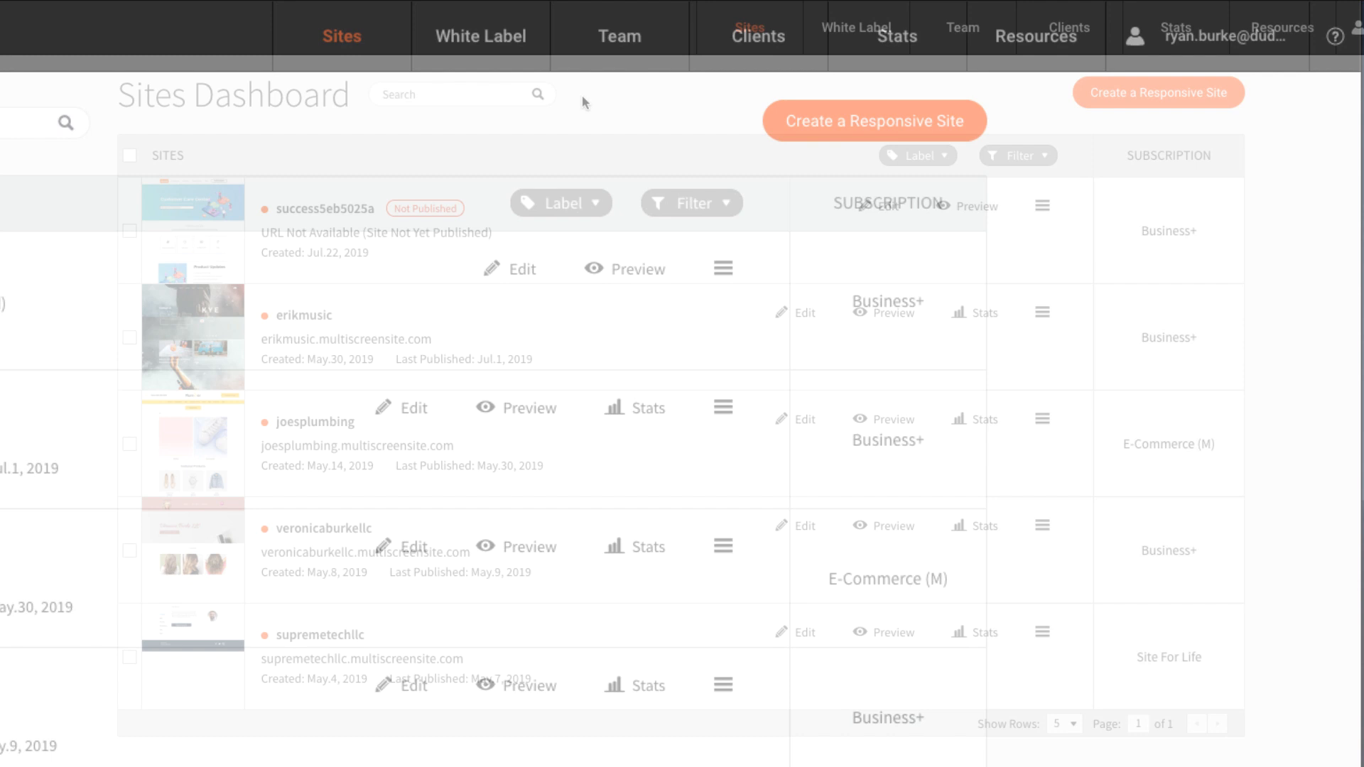
Browse the White Label menu, then open Team Sections to view restaurant section designs
{"action": "left_click", "coordinate": [856, 27]}
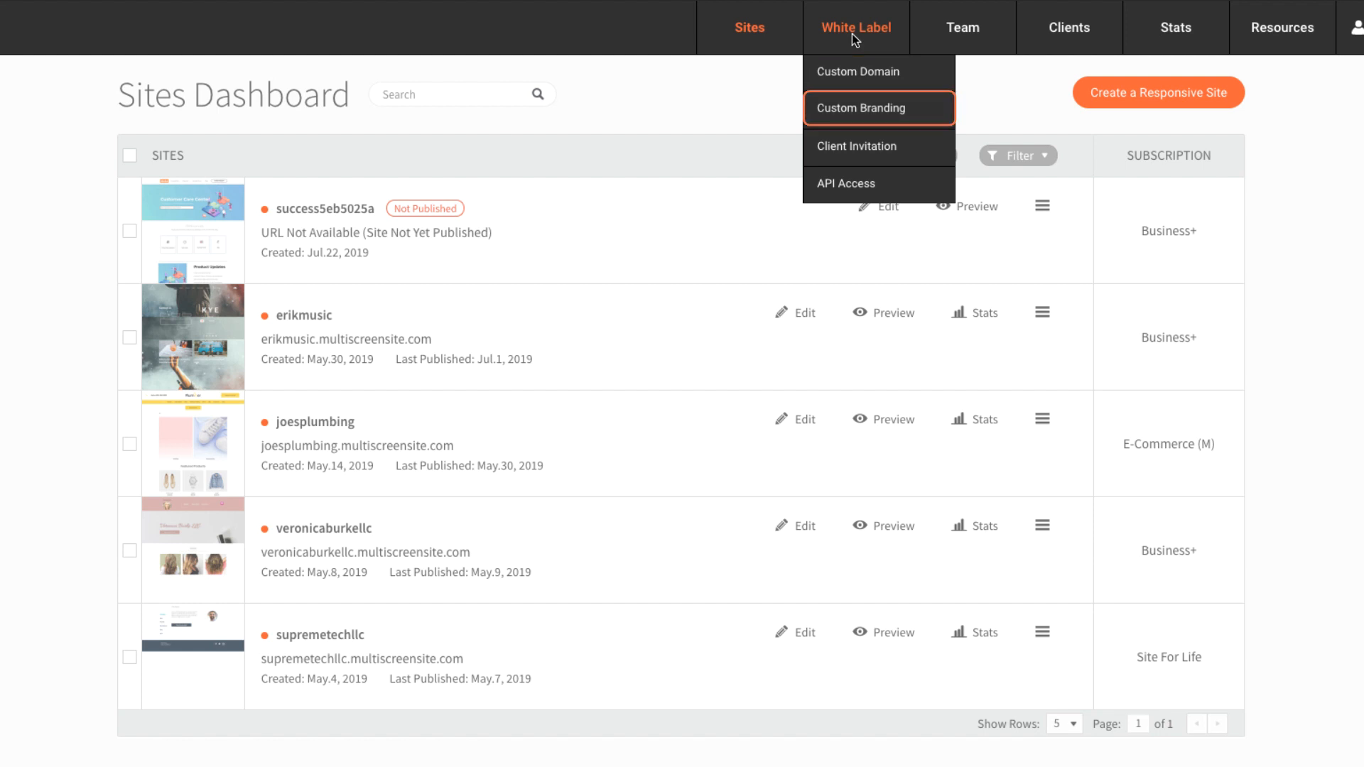
{"action": "mouse_move", "coordinate": [878, 108]}
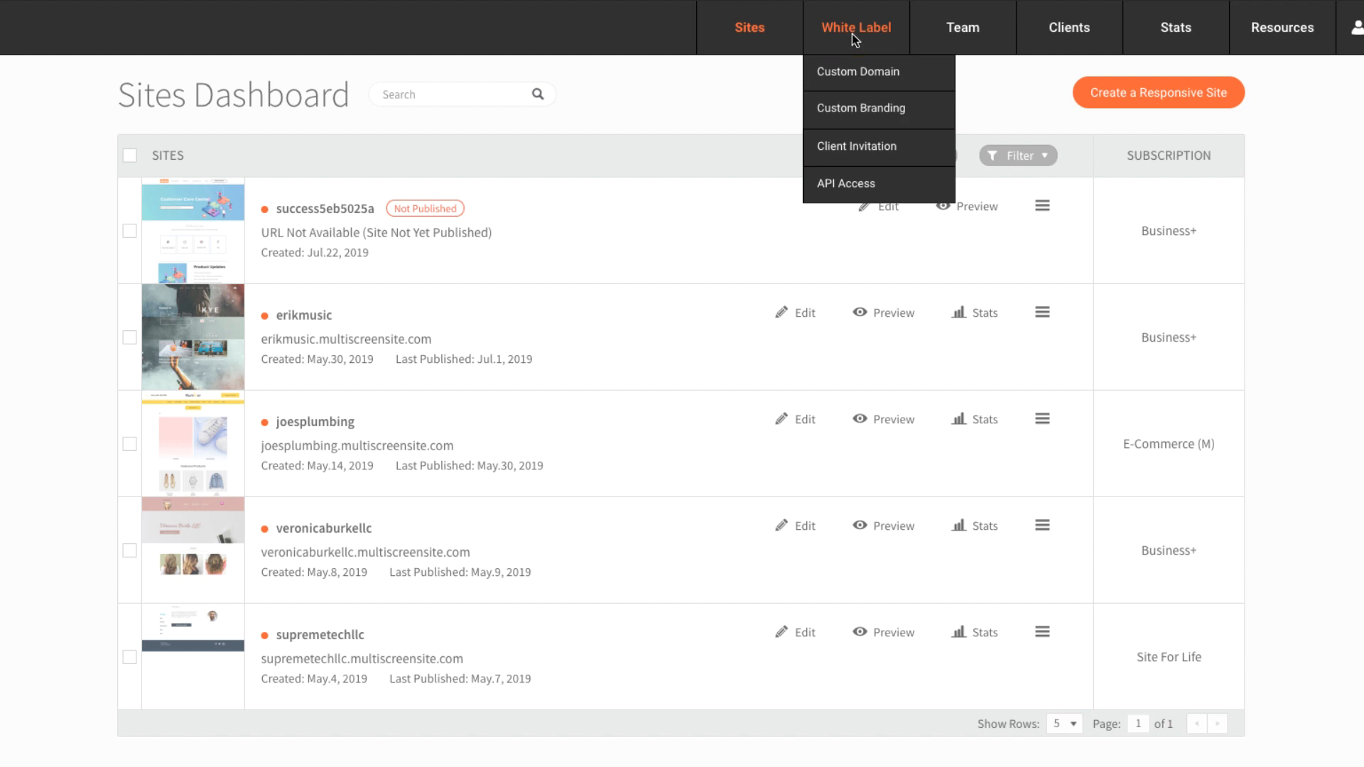
{"action": "left_click", "coordinate": [962, 27]}
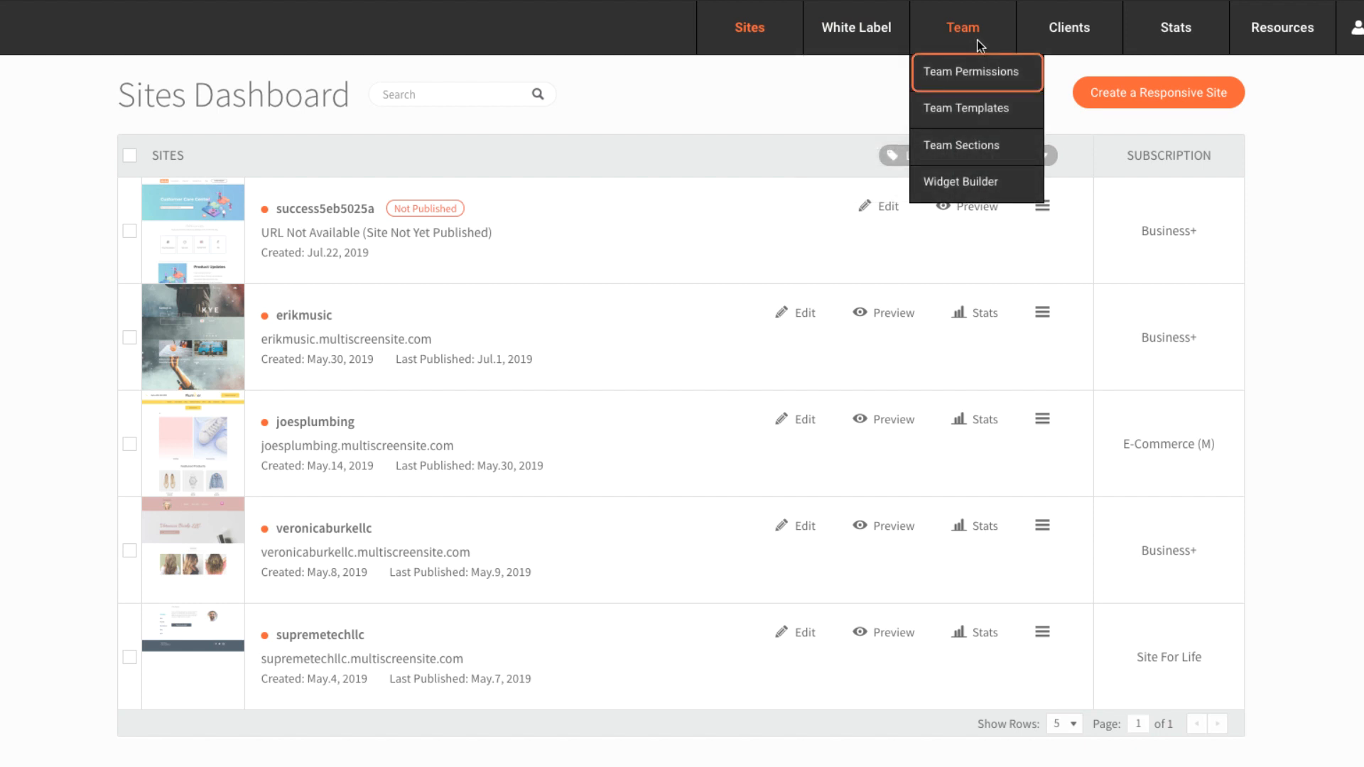
{"action": "mouse_move", "coordinate": [961, 145]}
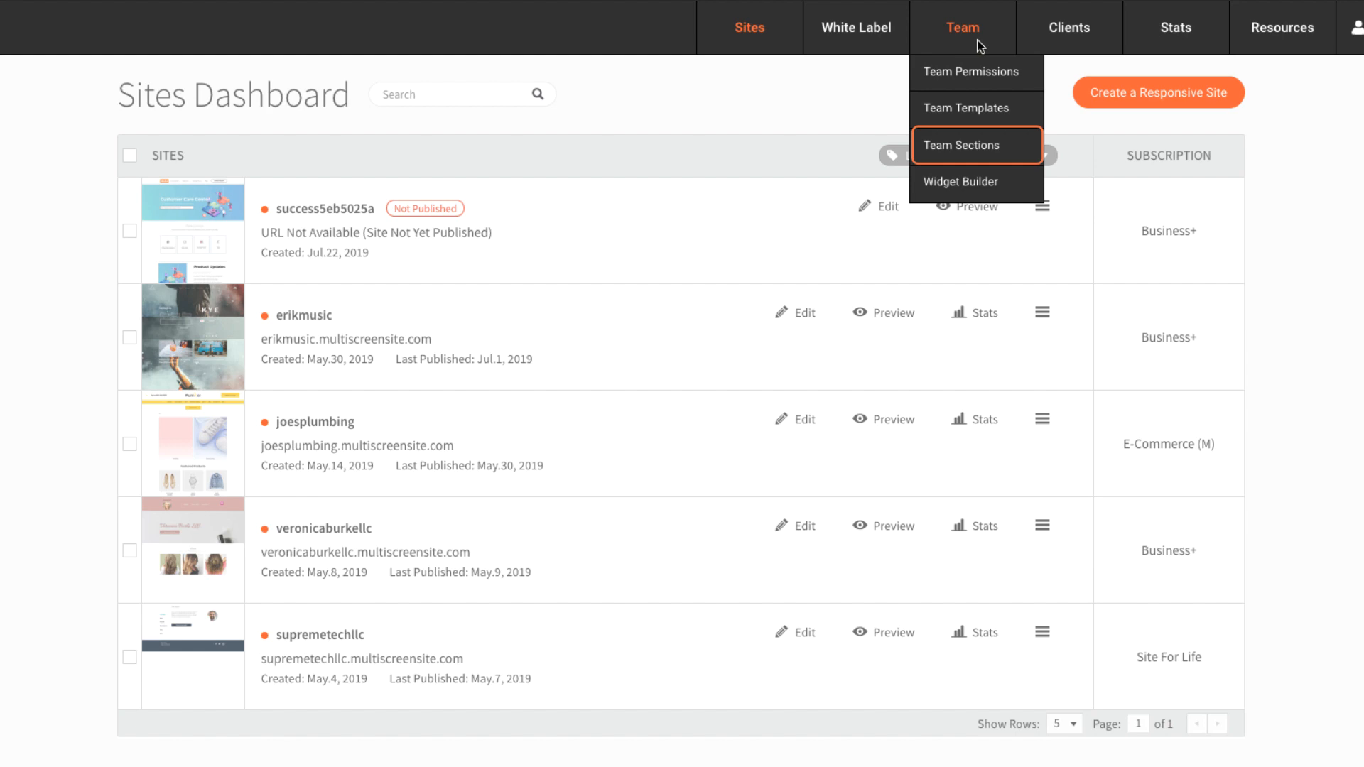
{"action": "left_click", "coordinate": [961, 145]}
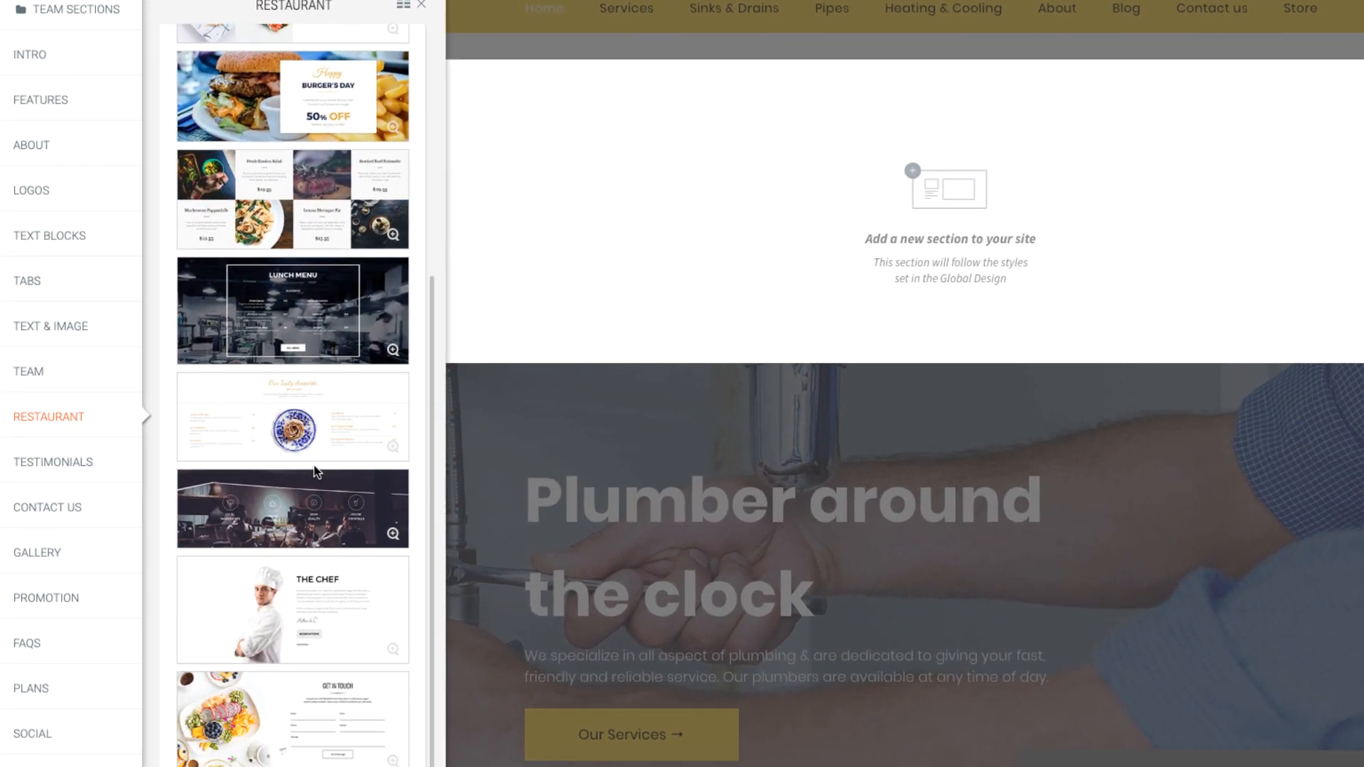
Open Team Templates to see the Gym, Academic, Plumber and other template designs
{"action": "left_click", "coordinate": [26, 643]}
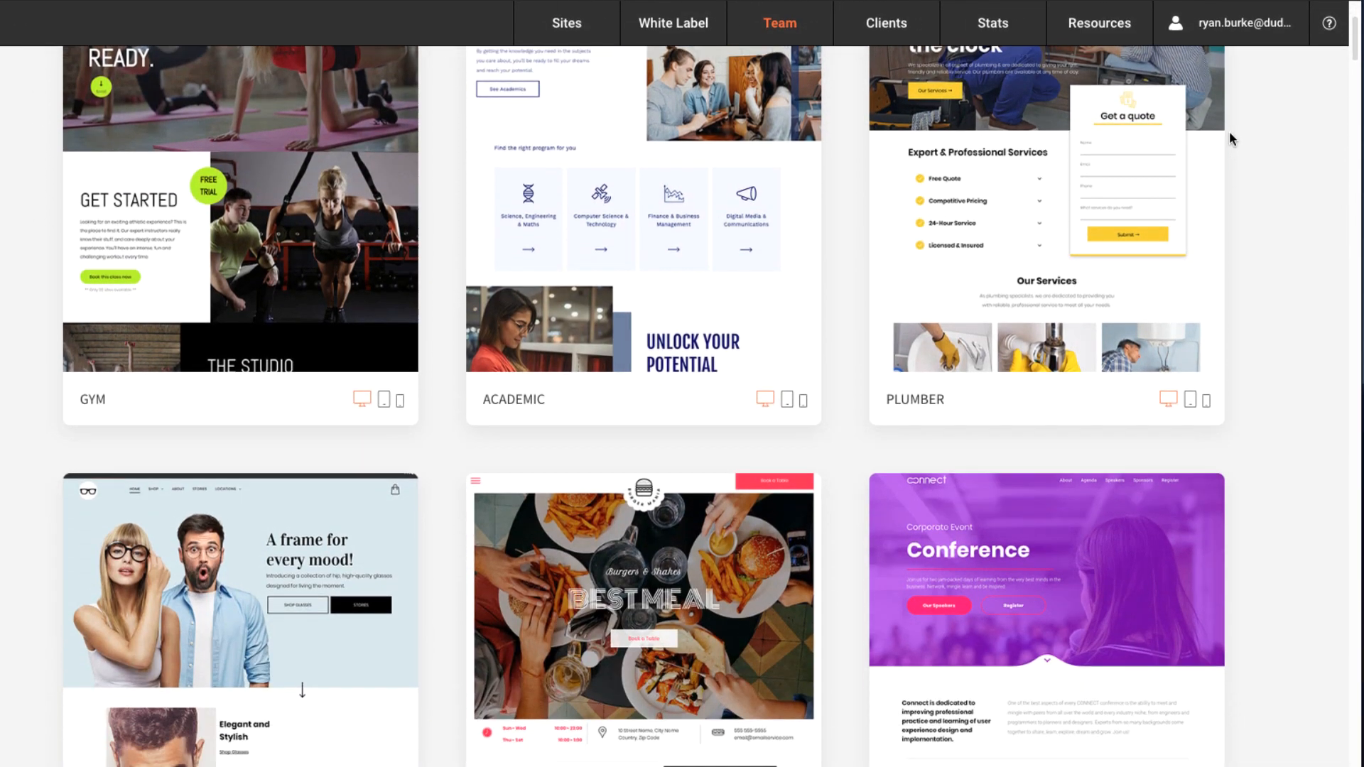
Start building a site named NationalParks from the National Park template
{"action": "scroll", "scroll_direction": "down", "scroll_amount": 3}
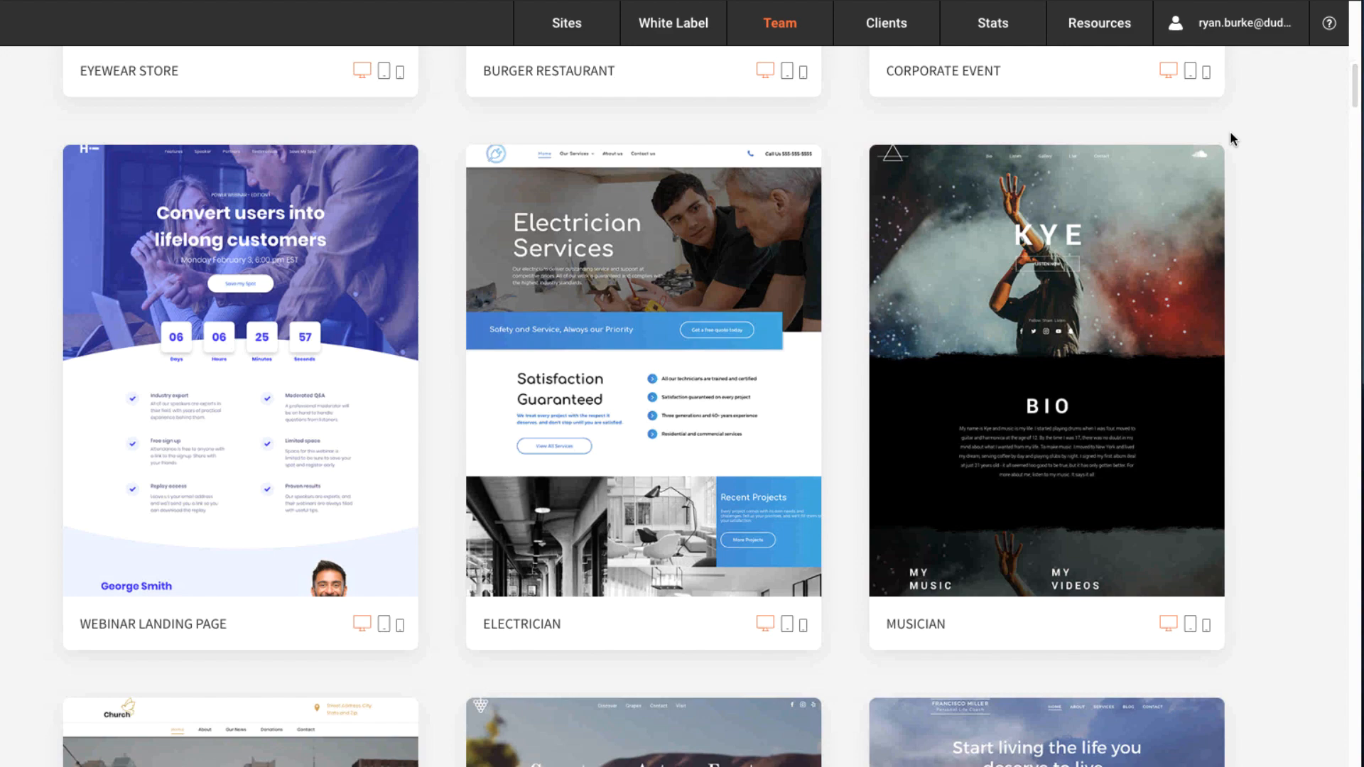
{"action": "scroll", "scroll_direction": "down", "scroll_amount": 3}
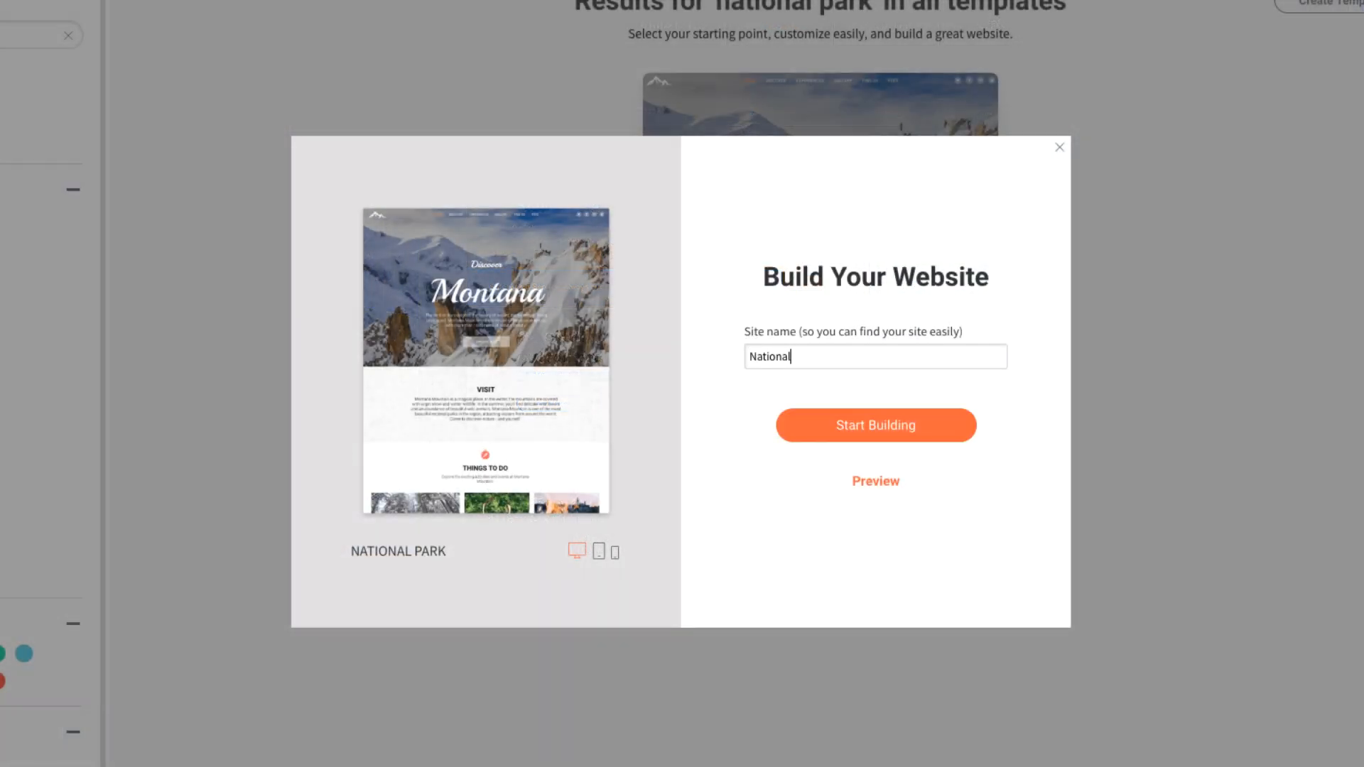
{"action": "type", "text": "Parks"}
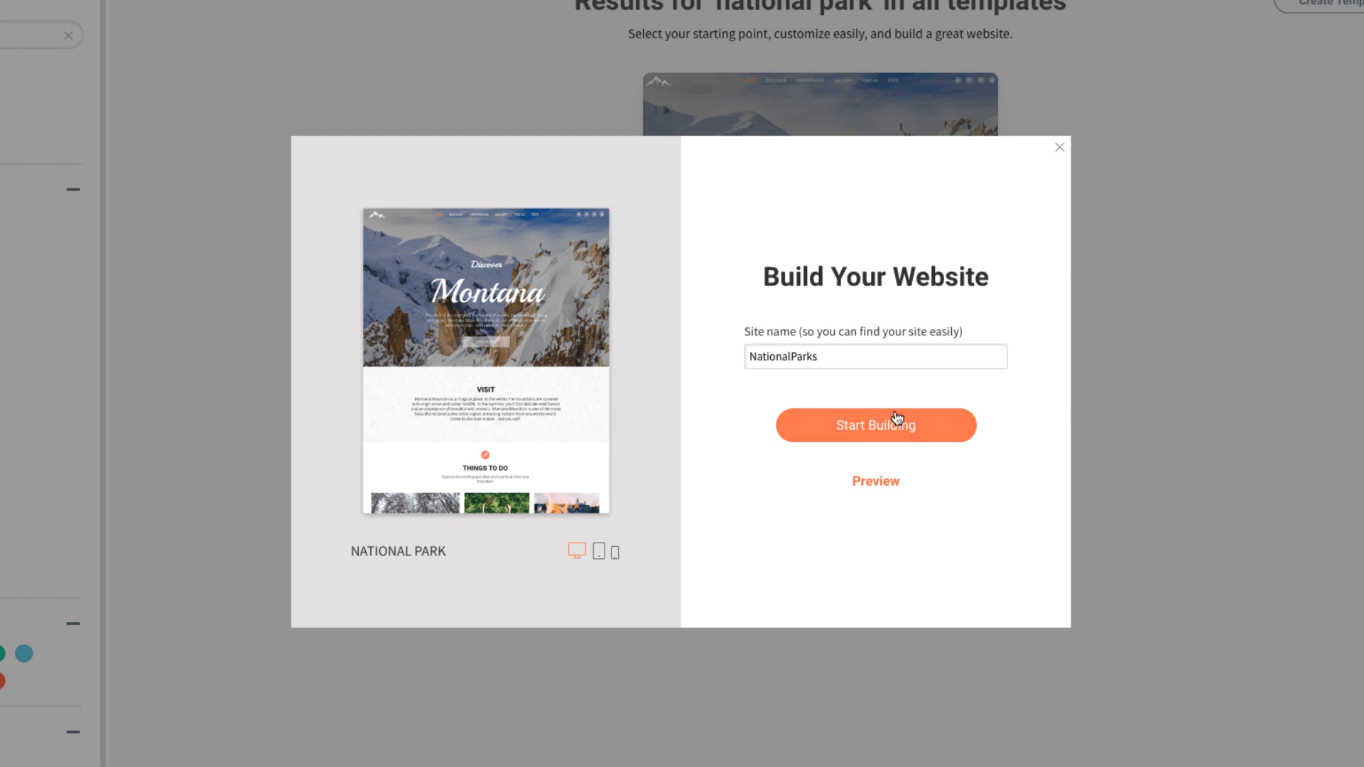
{"action": "left_click", "coordinate": [875, 426]}
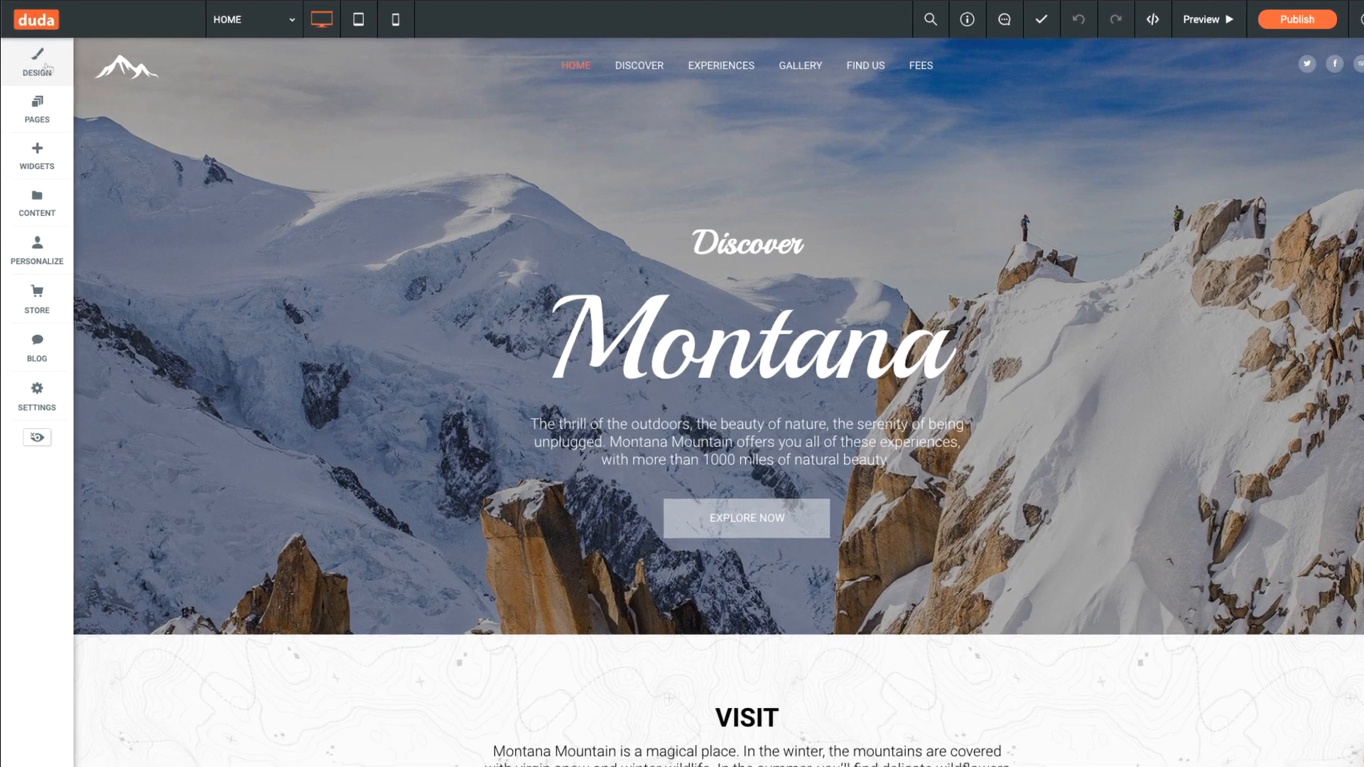
Look at Global Design, then show the Pages list (Home, Discover, Experiences, Gallery, Find Us, Fees)
{"action": "left_click", "coordinate": [37, 59]}
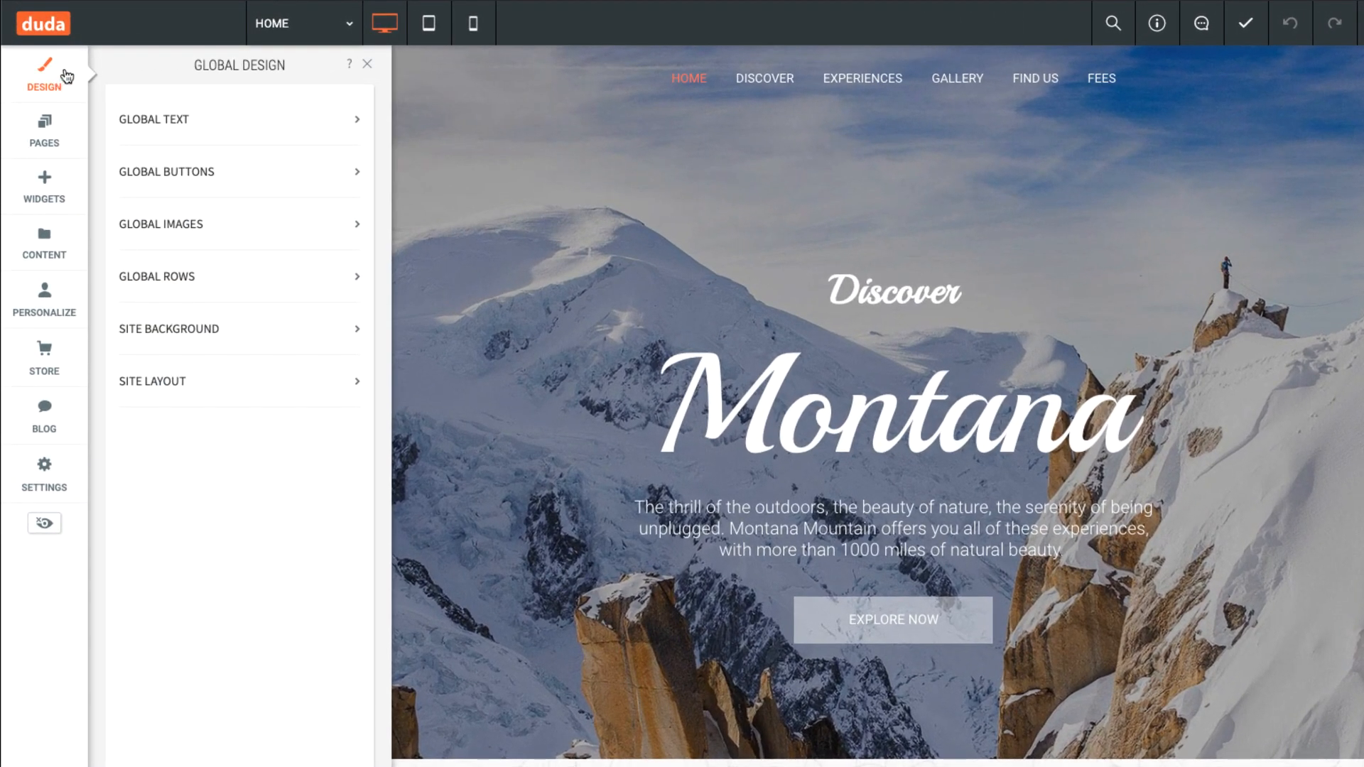
{"action": "left_click", "coordinate": [237, 329]}
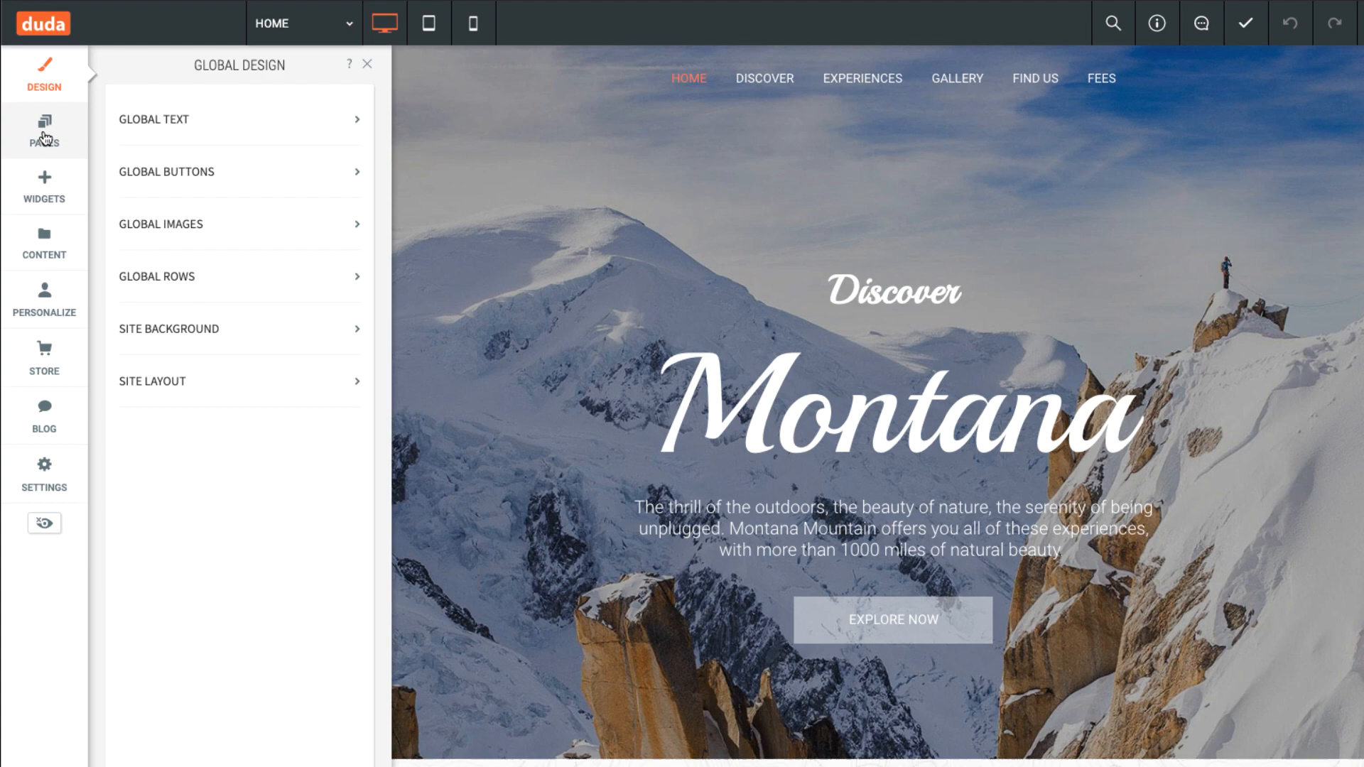
{"action": "left_click", "coordinate": [44, 132]}
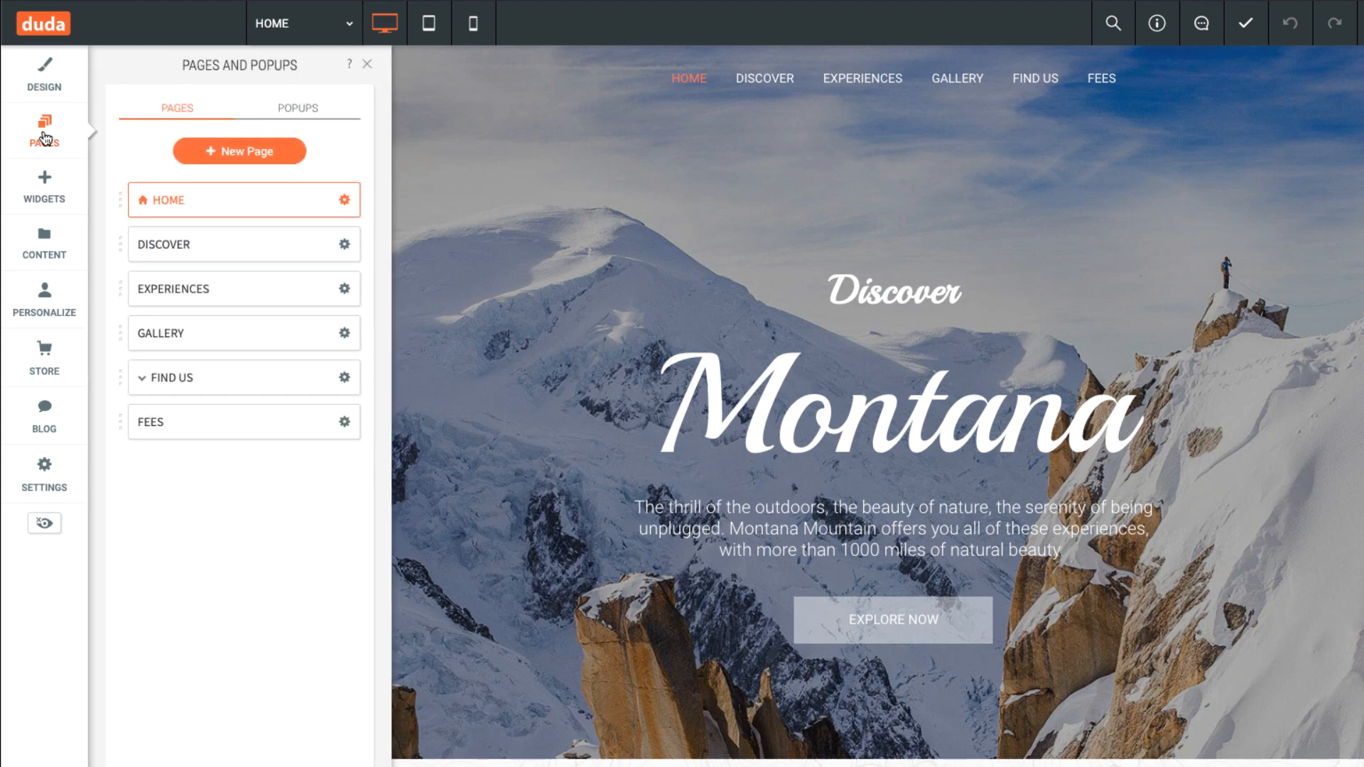
Preview New Page and Discover's options, then drag Discover below Experiences
{"action": "left_click", "coordinate": [238, 150]}
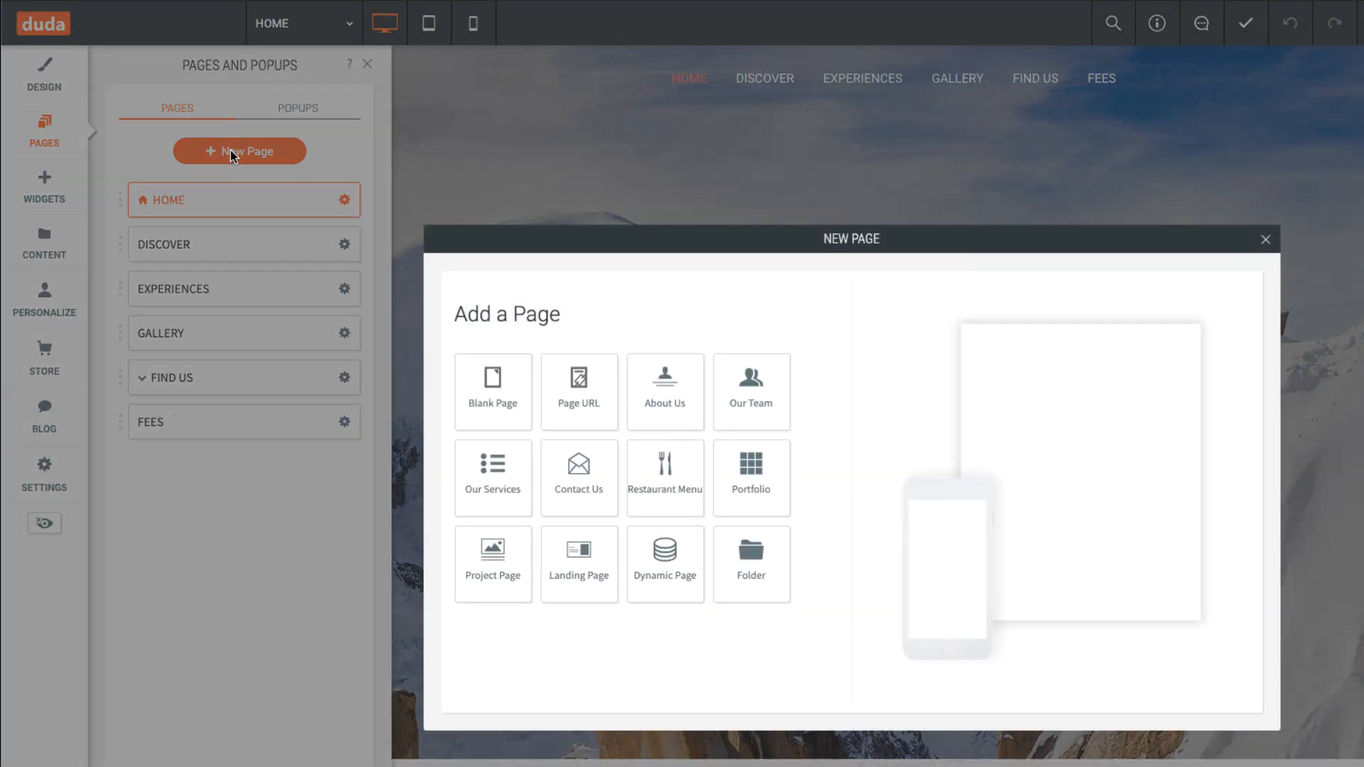
{"action": "left_click", "coordinate": [343, 249]}
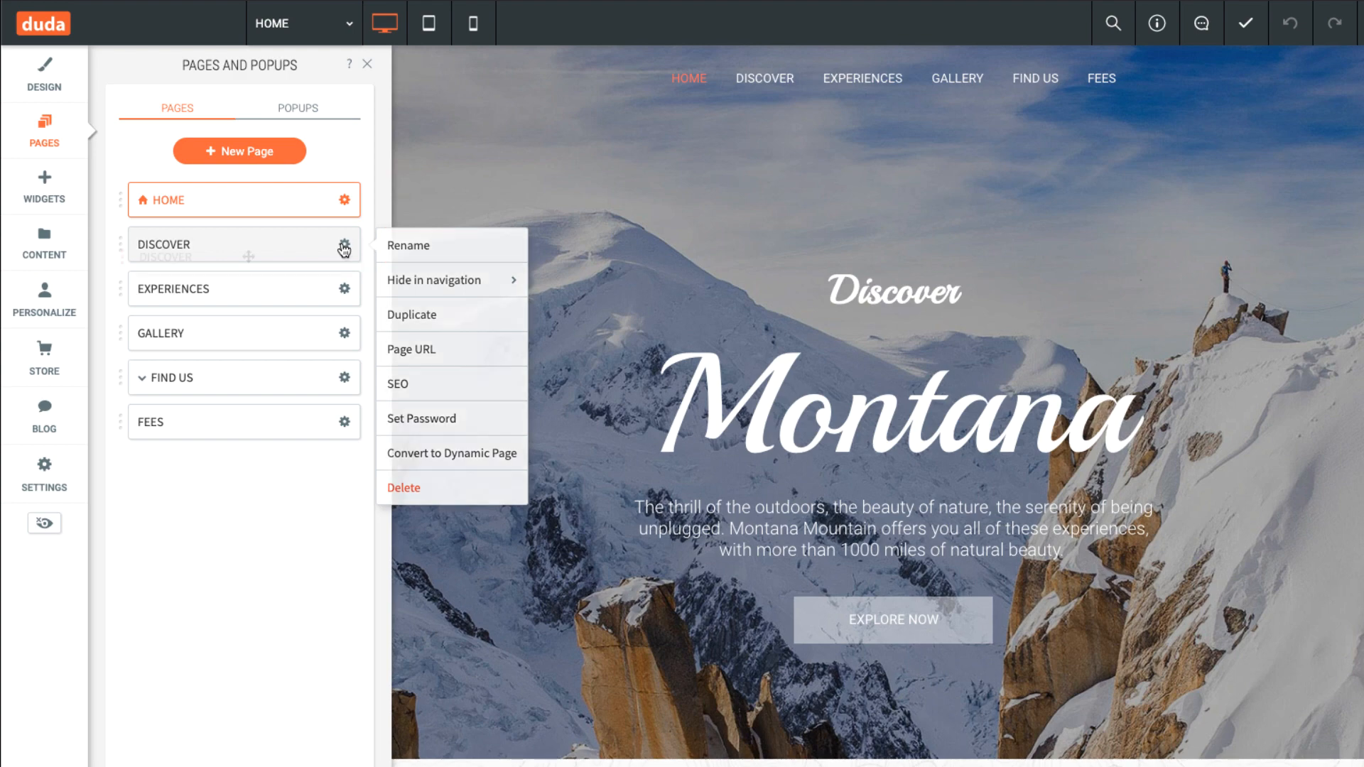
{"action": "left_click_drag", "start_coordinate": [244, 245], "coordinate": [244, 289]}
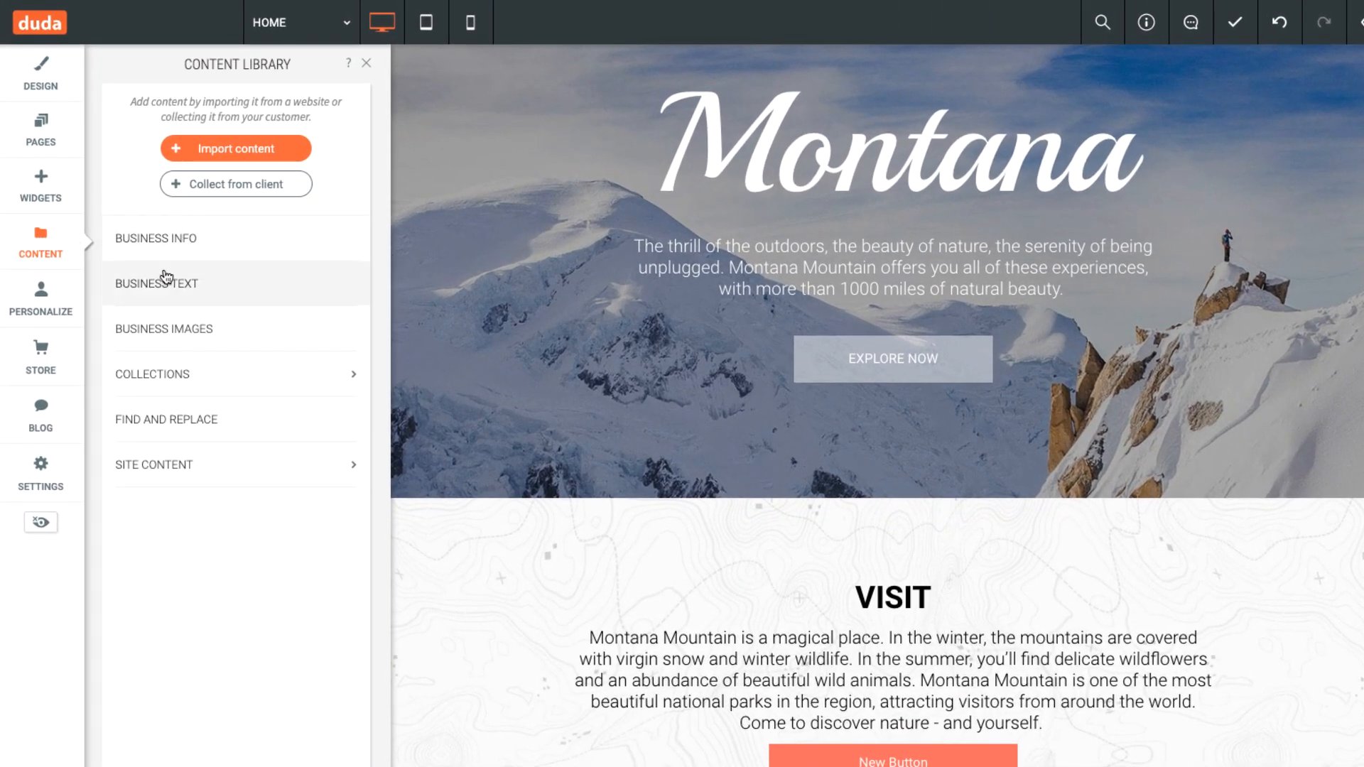
Look at Content > Business Images and the logo Image Picker, closing without choosing
{"action": "left_click", "coordinate": [163, 329]}
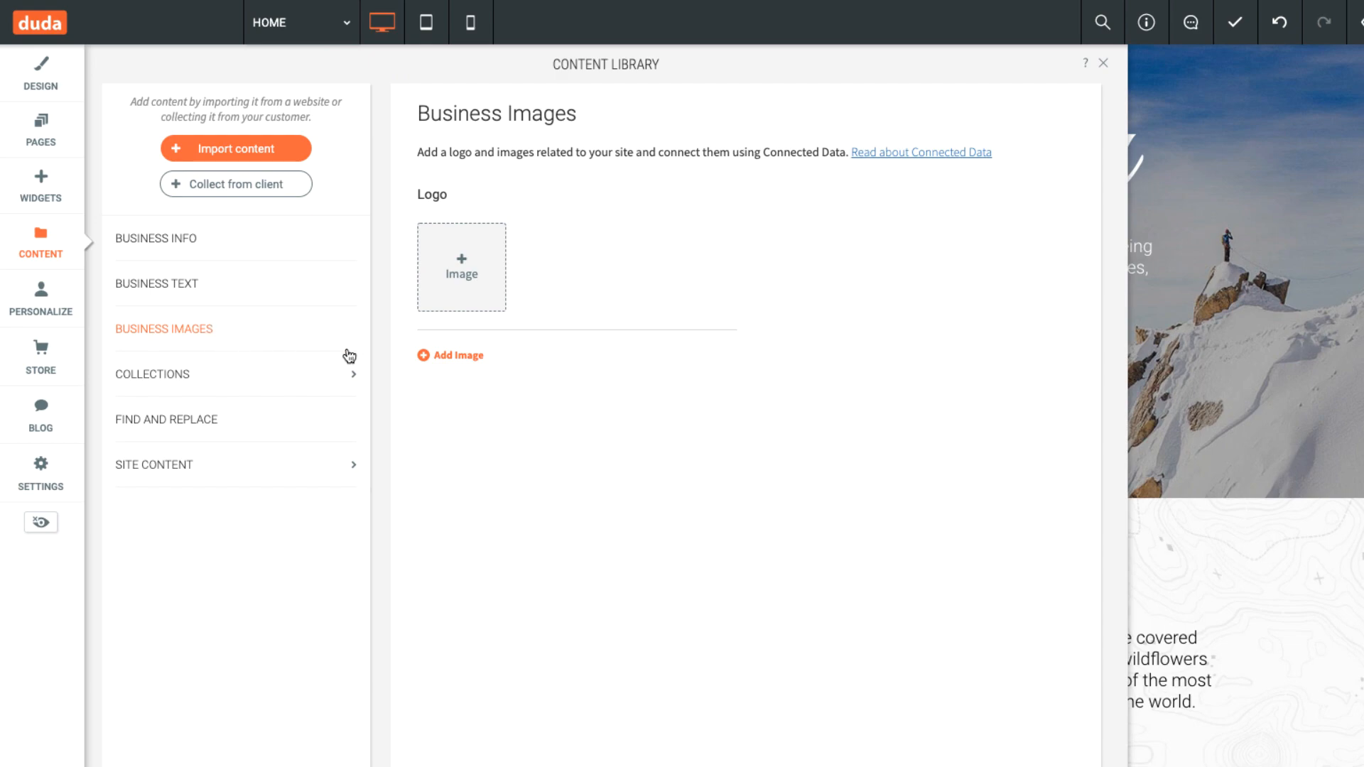
{"action": "left_click", "coordinate": [461, 266]}
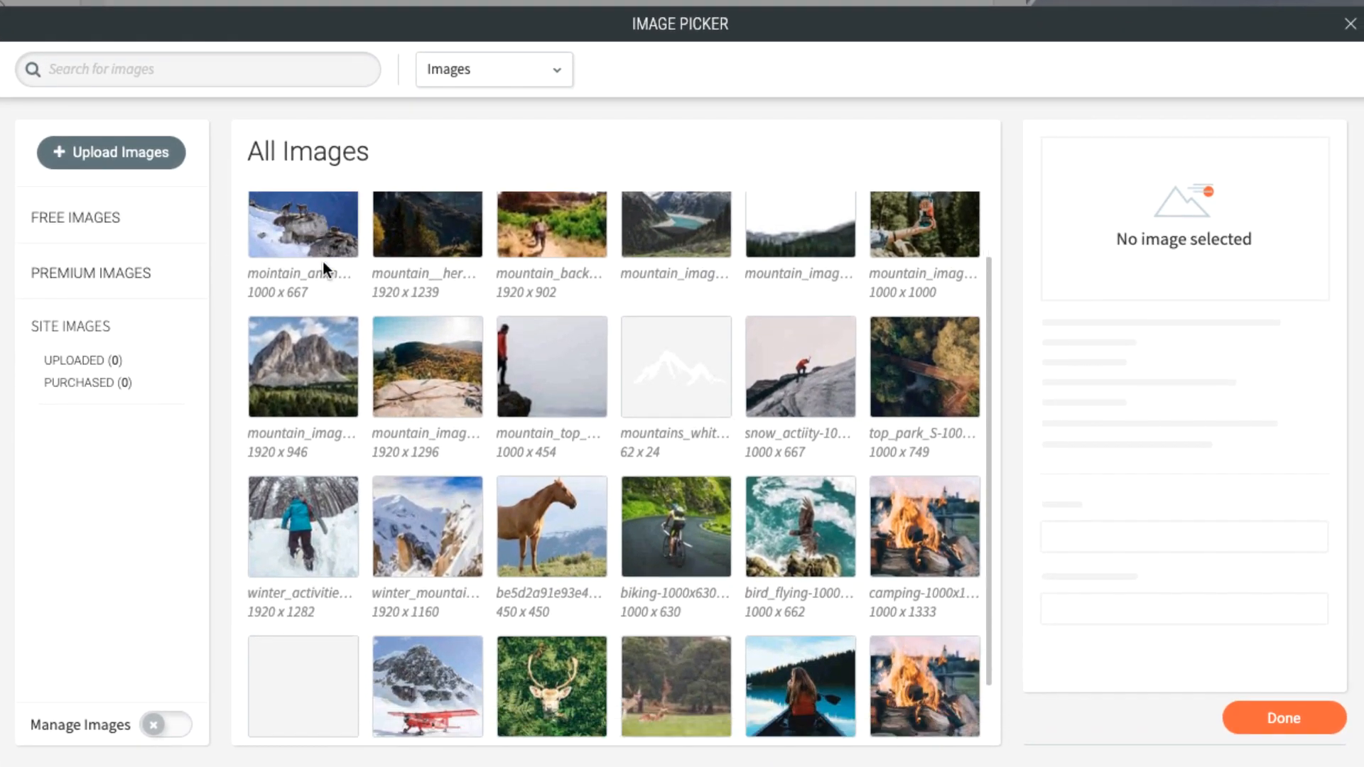
{"action": "left_click", "coordinate": [1352, 23]}
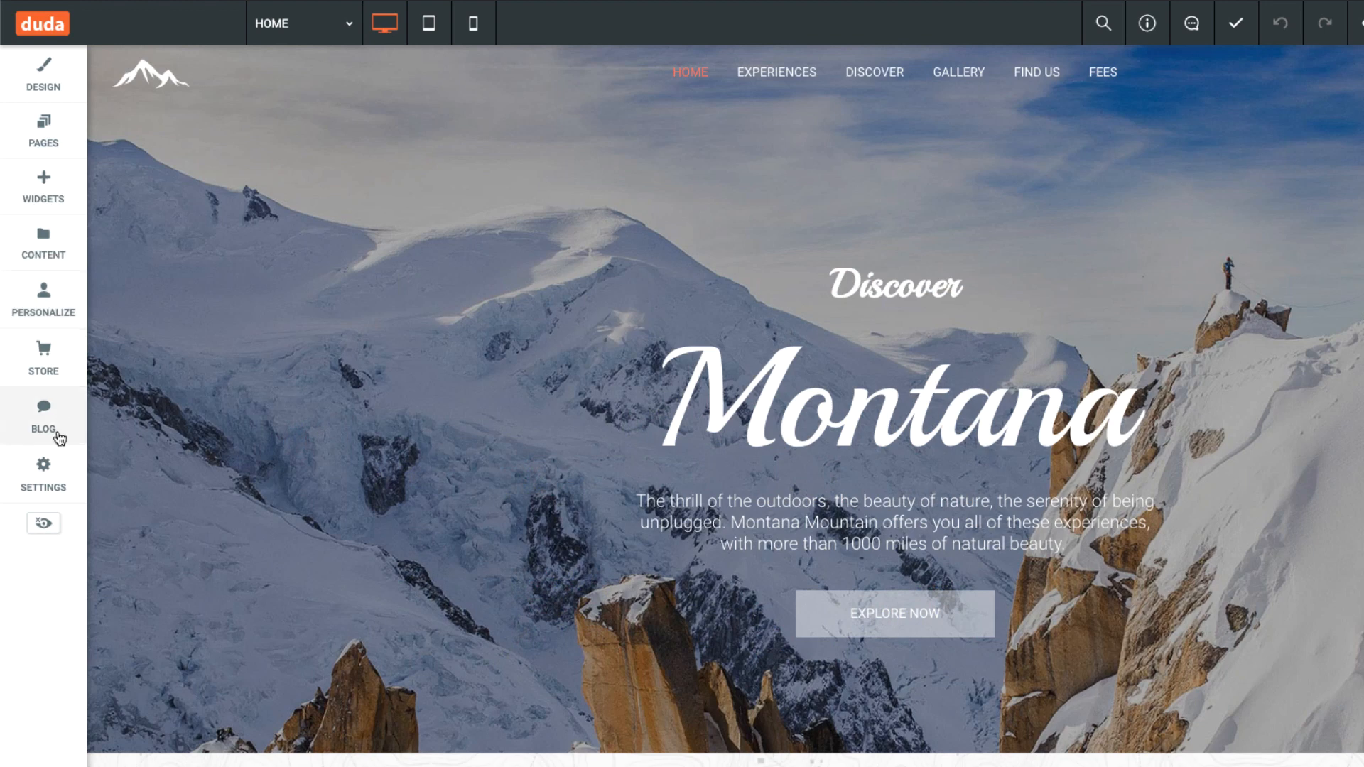
Open Settings and view the SEO options
{"action": "left_click", "coordinate": [42, 472]}
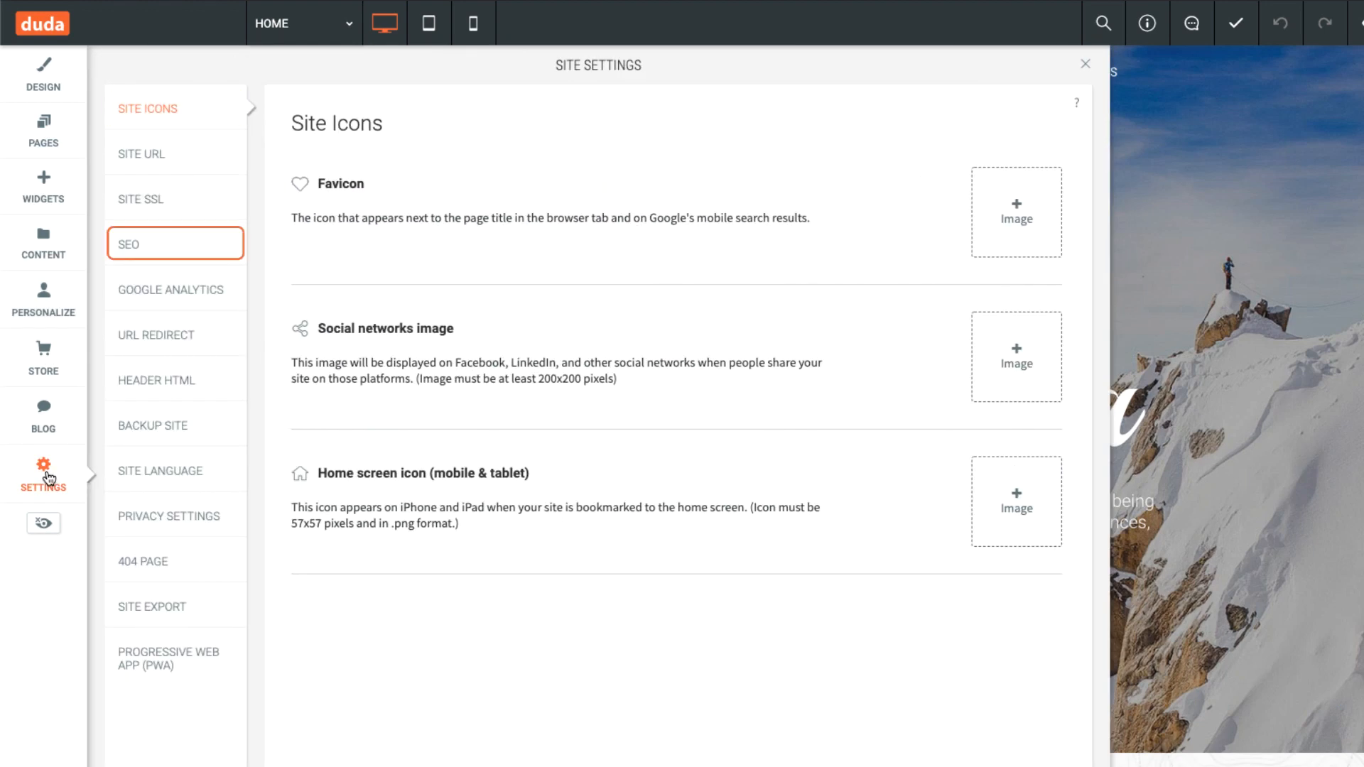
{"action": "left_click", "coordinate": [175, 288]}
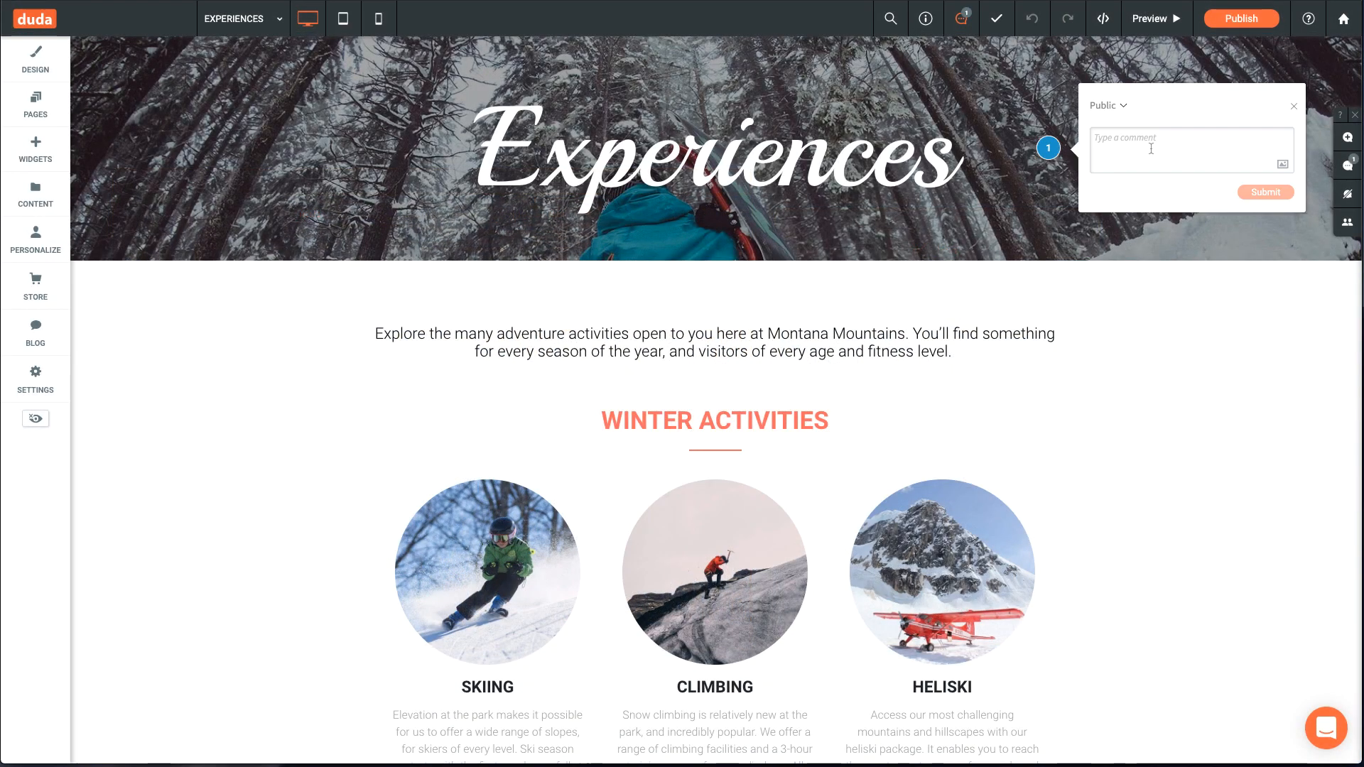
Comment 'What other font choices are there?' on the Experiences header, then publish the site
{"action": "type", "text": "What other font choices"}
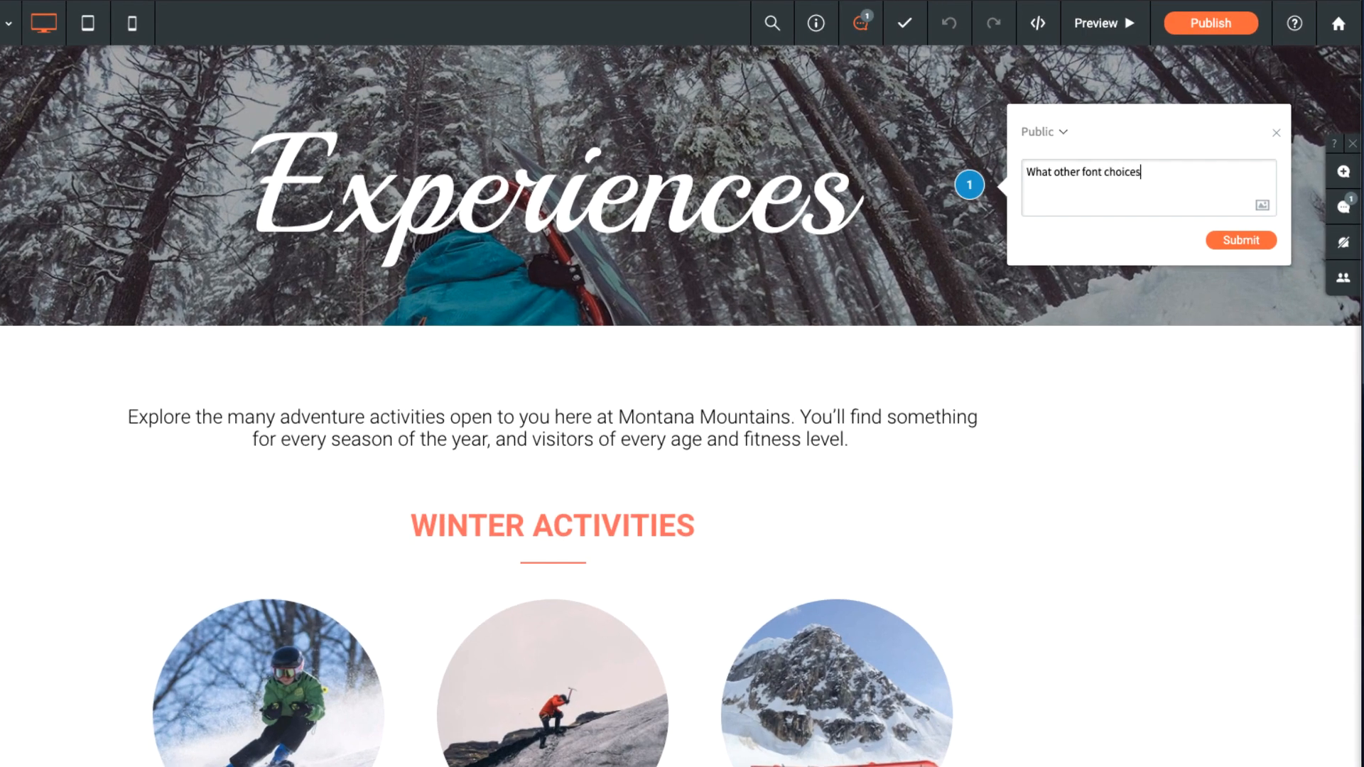
{"action": "type", "text": "are there?"}
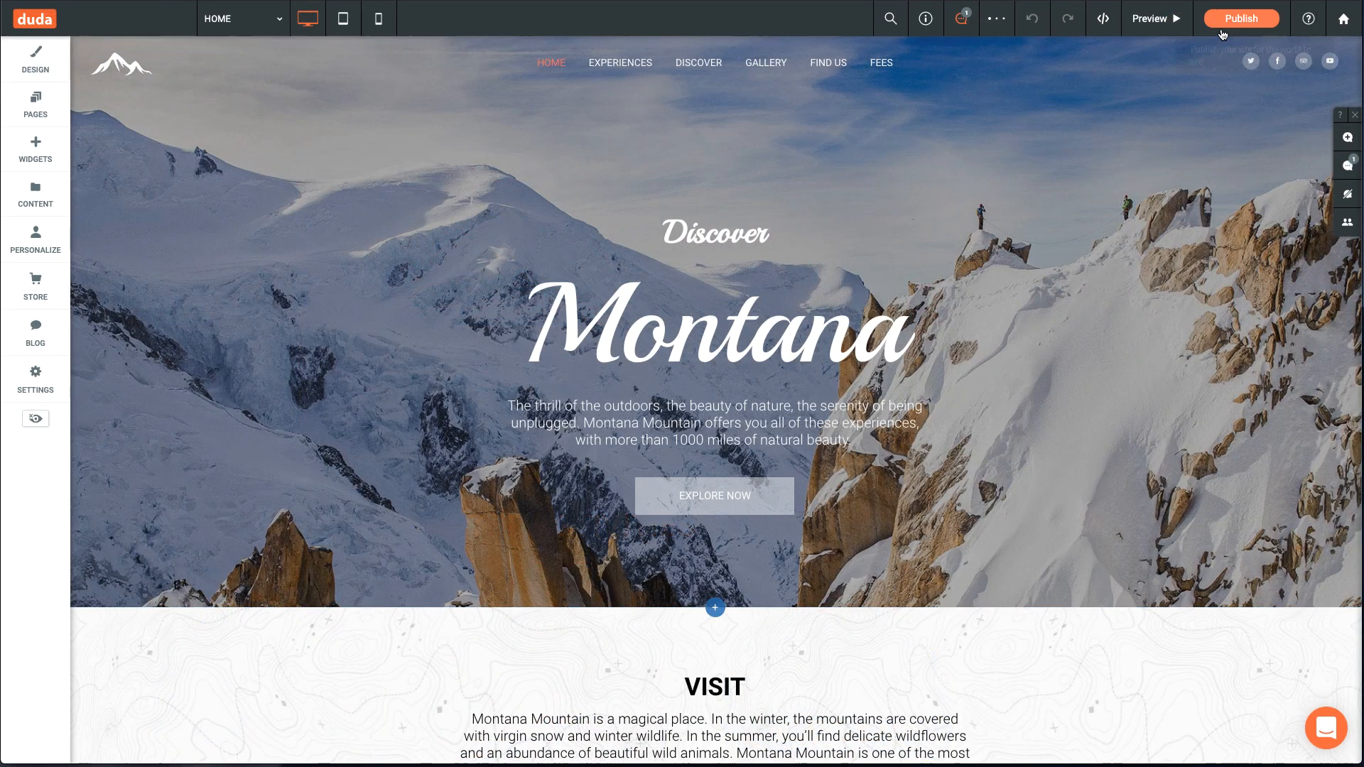
{"action": "left_click", "coordinate": [1240, 18]}
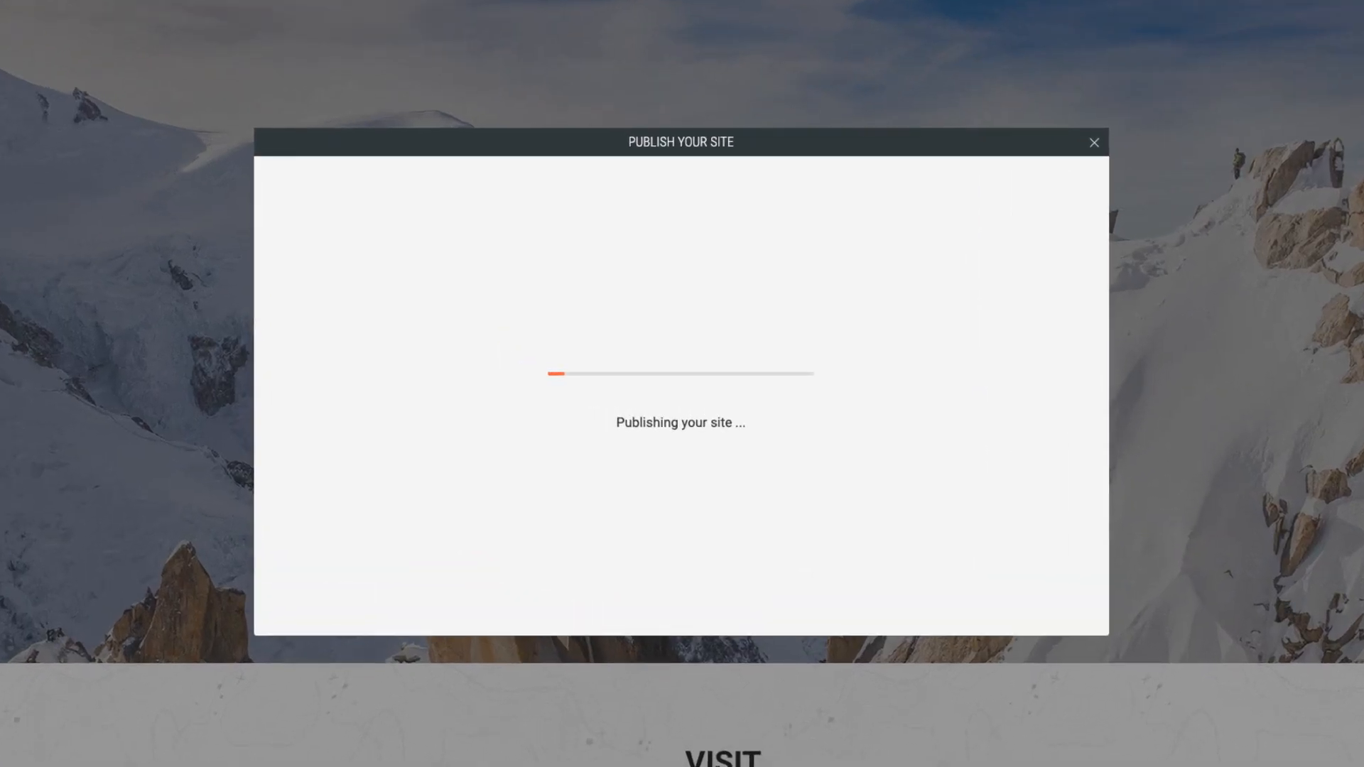